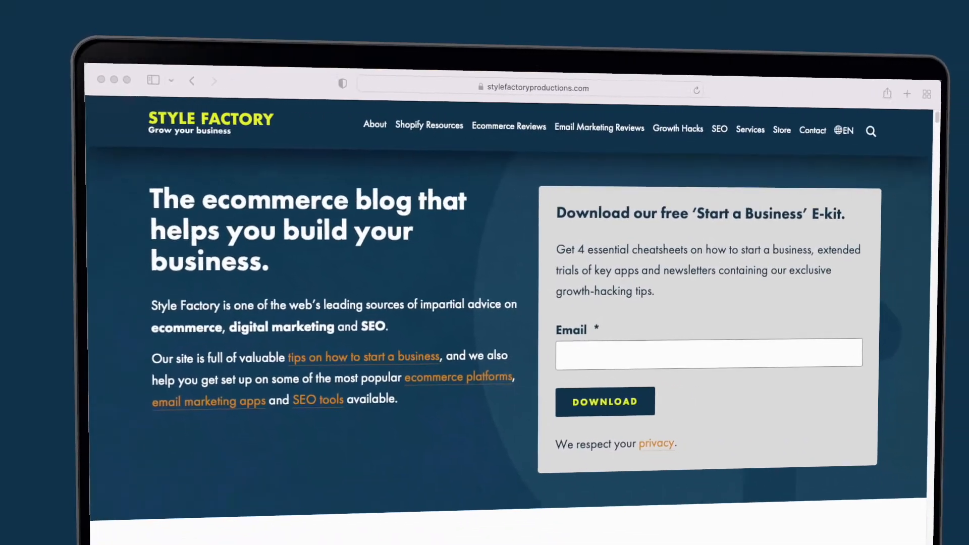
- Bring up the WordPress.com plan comparison listing premium themes, unlimited plugins and premium support
scroll(down, 3)
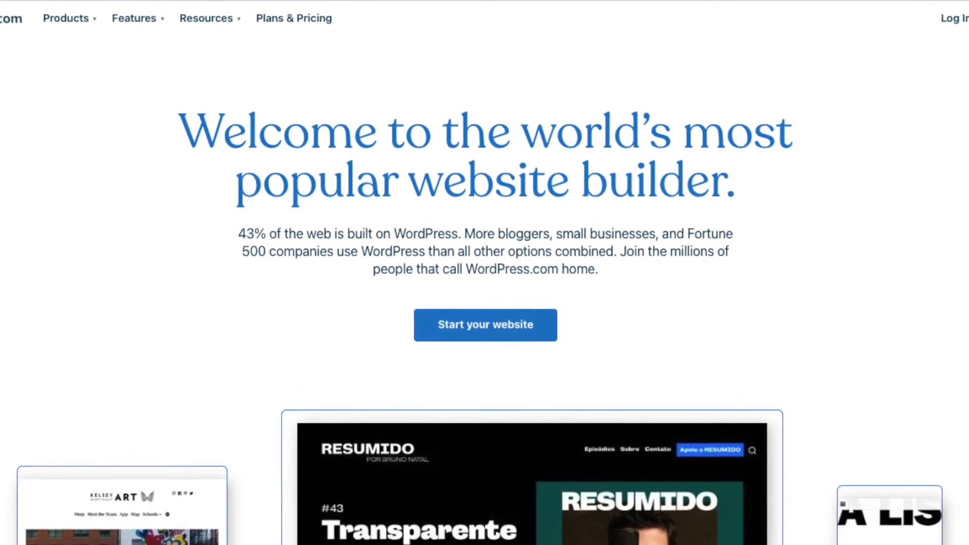
click(486, 324)
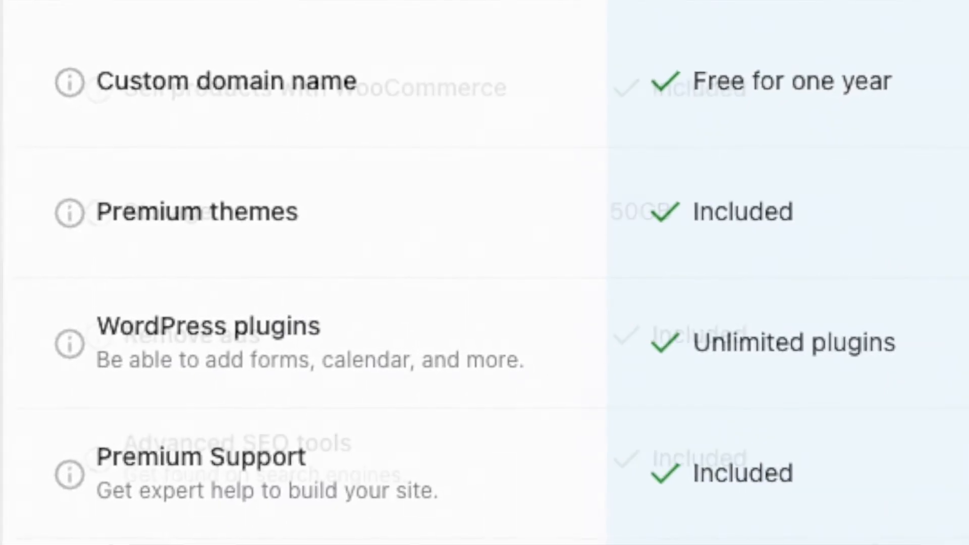
scroll(down, 3)
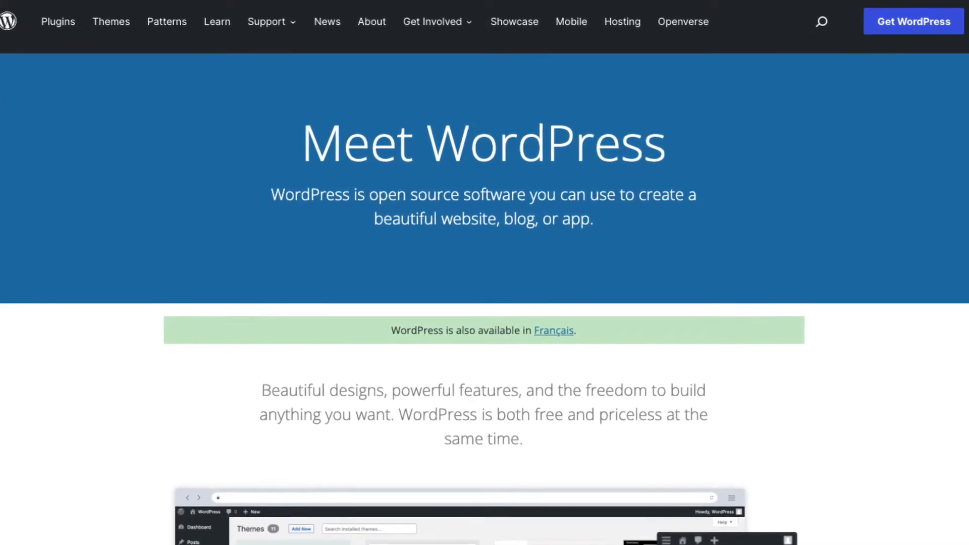
scroll(down, 3)
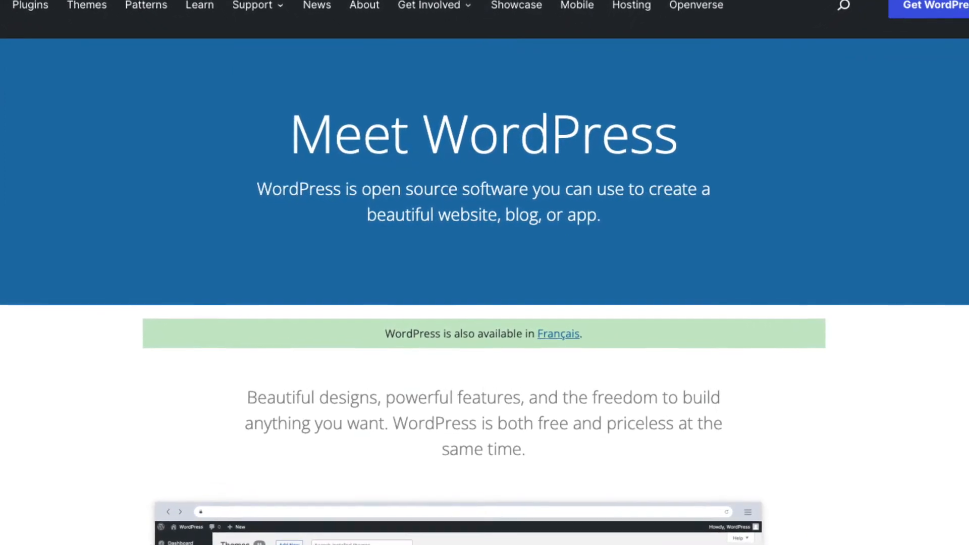
scroll(down, 3)
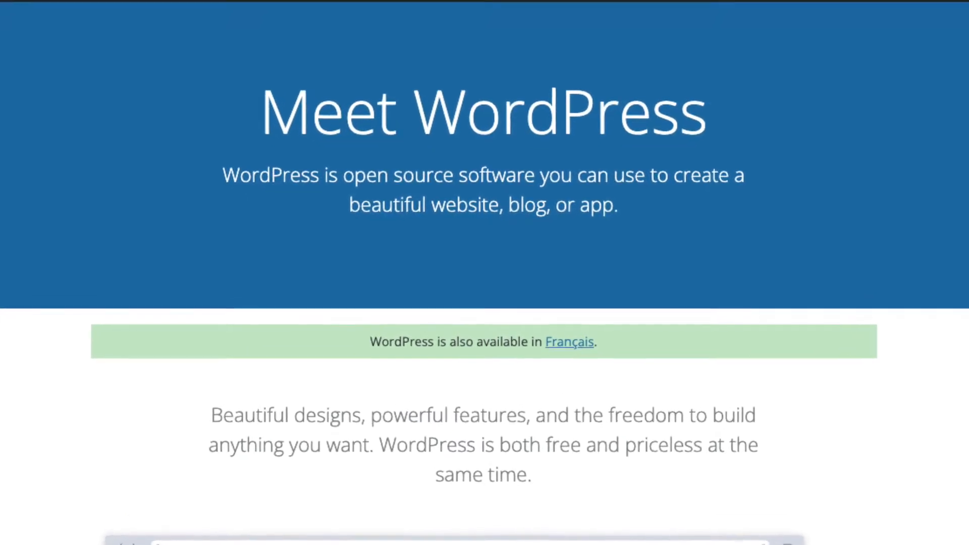
scroll(down, 3)
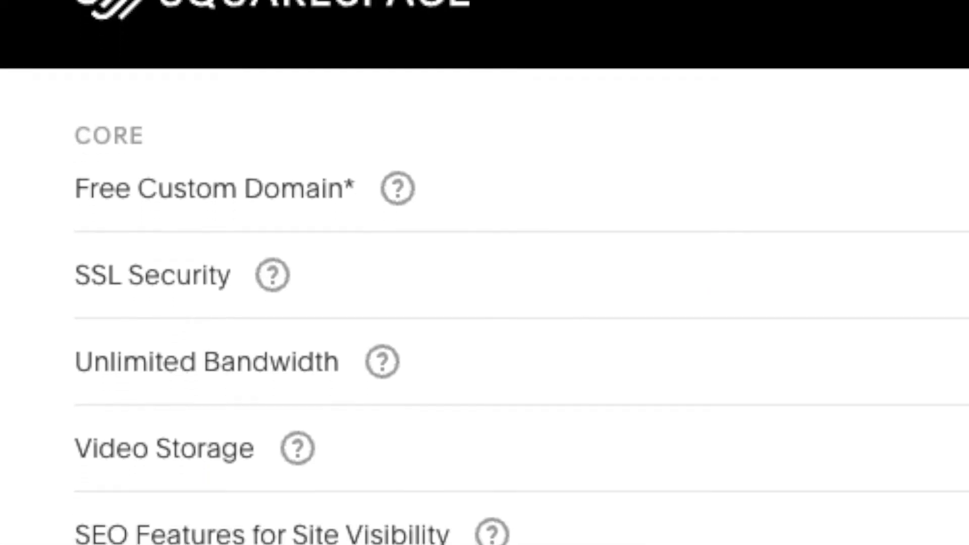
scroll(down, 3)
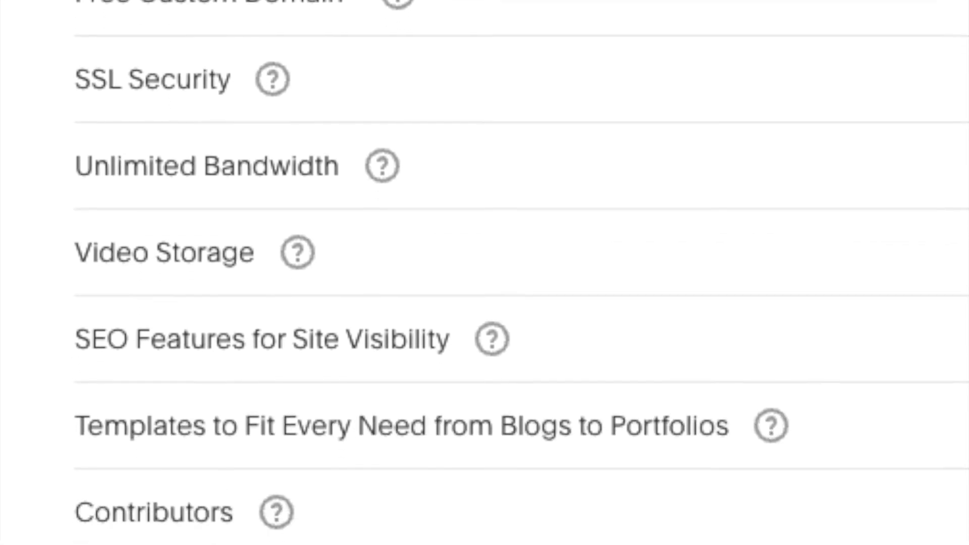
scroll(down, 3)
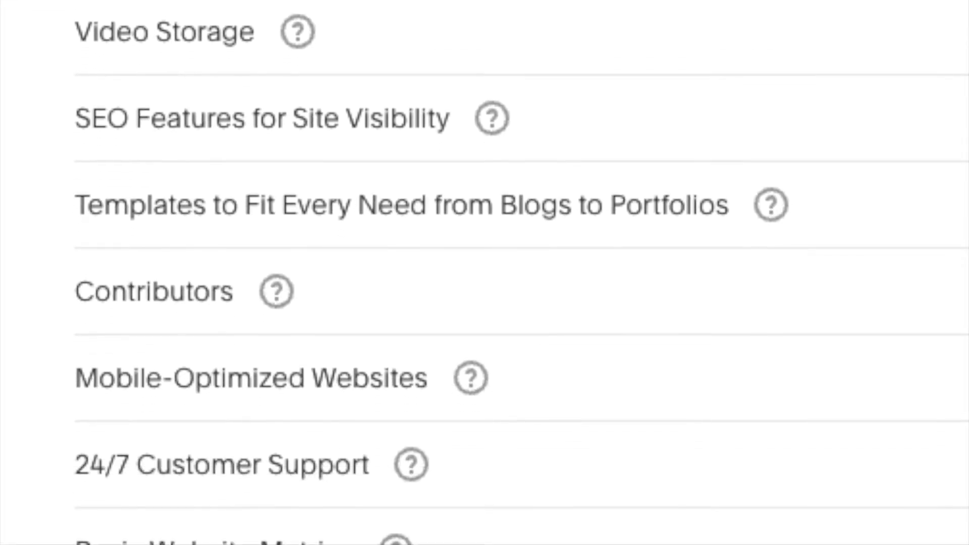
scroll(down, 3)
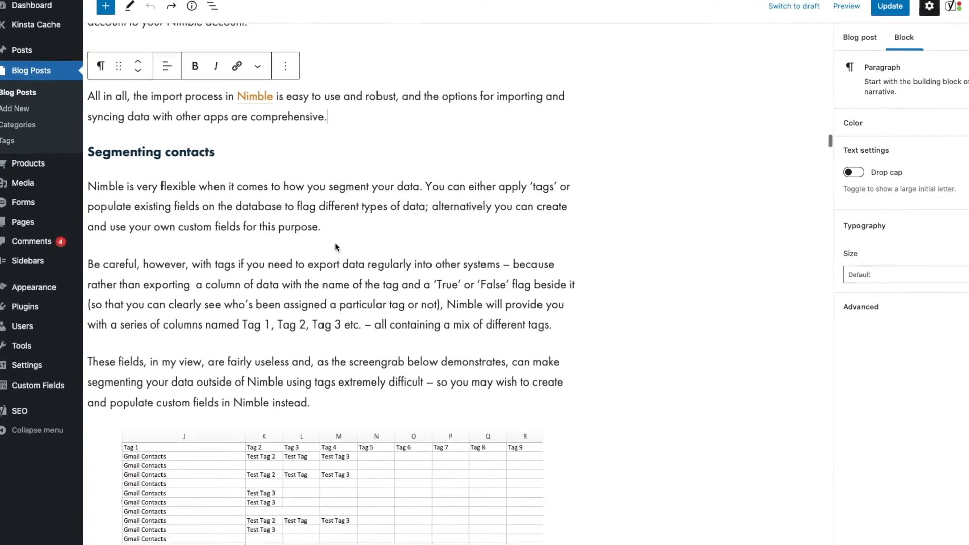
click(349, 232)
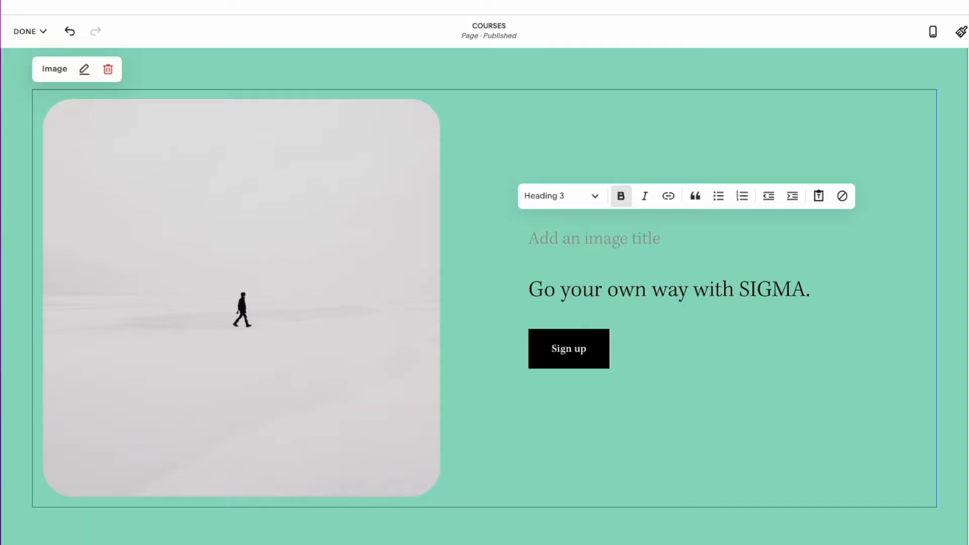
- Title the section 'SIGMA MARKETING COURSE' and crop the walking-figure photo to a circle after trying quarter-circle and diamond
text(SIGMA MAR)
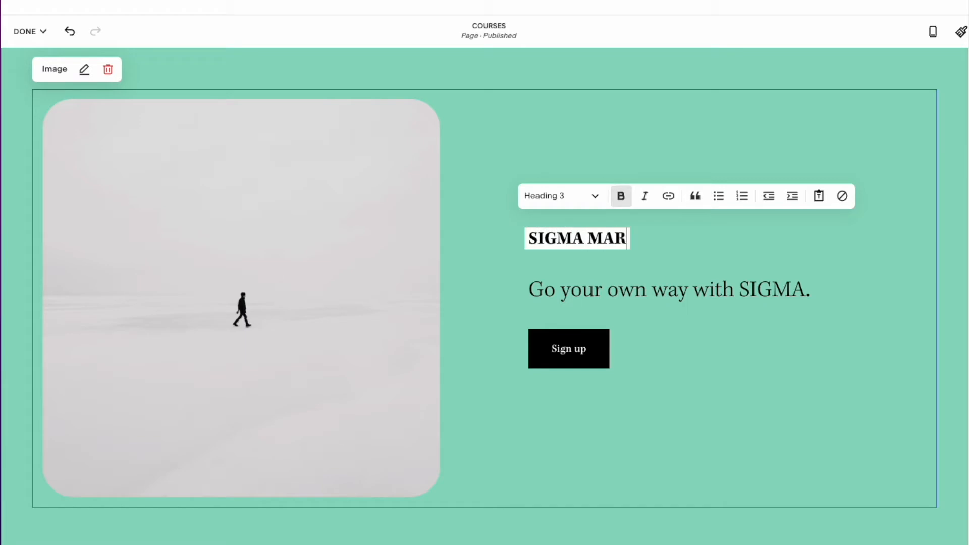
text(KETING COURSE)
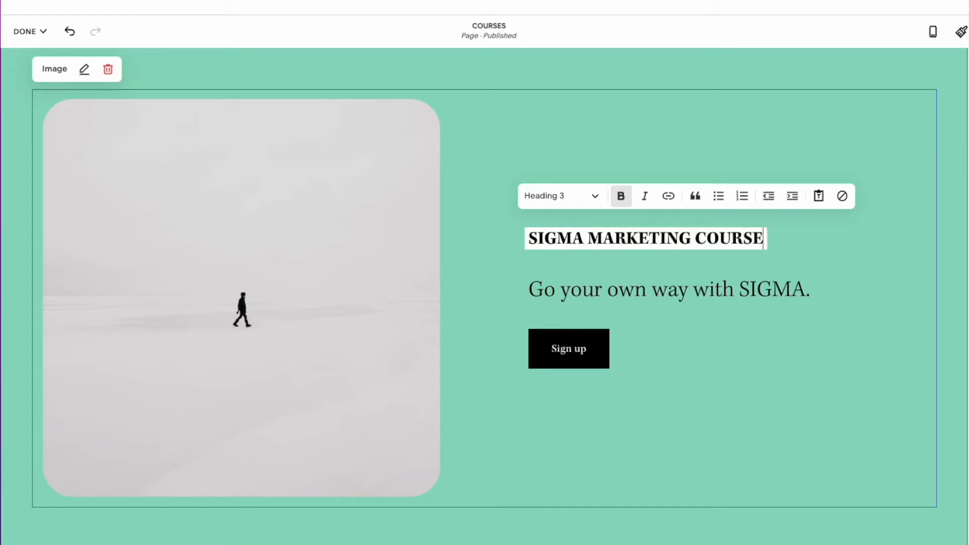
click(927, 191)
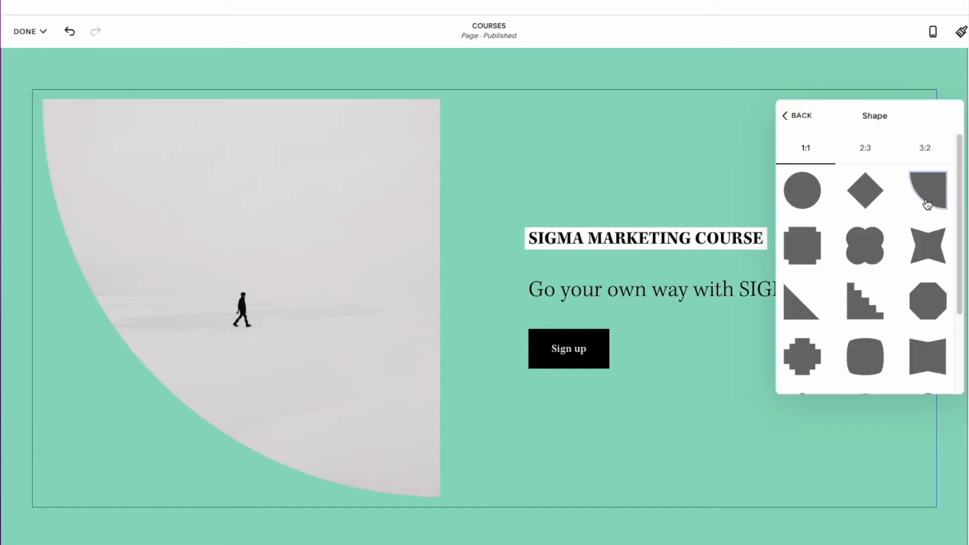
click(866, 189)
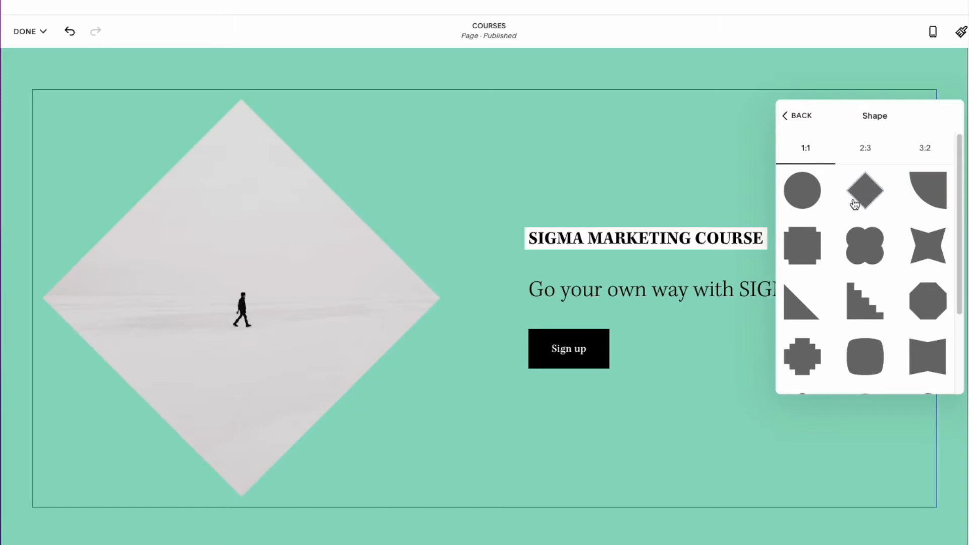
click(803, 190)
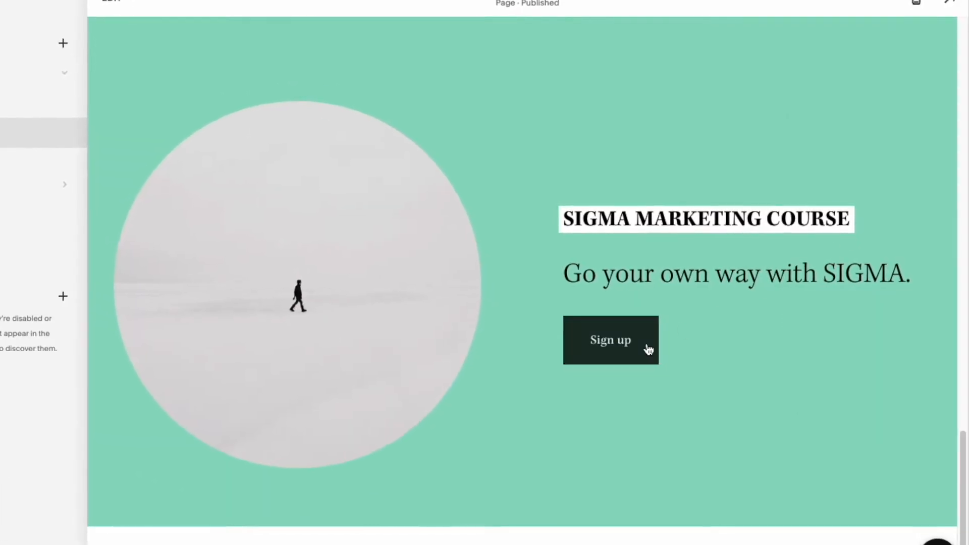
scroll(down, 3)
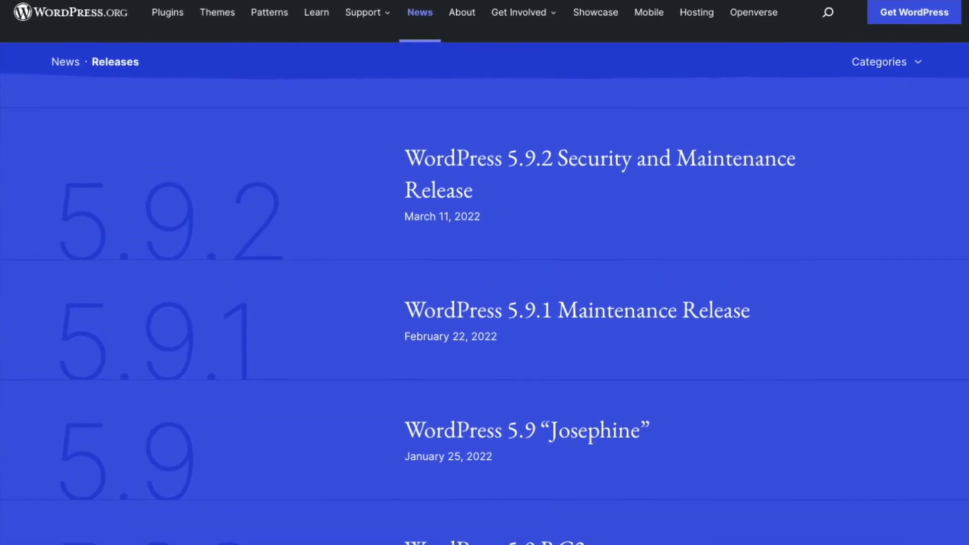
- Scroll the WordPress.org releases news from 5.9.2 back toward 5.9 Josephine
scroll(down, 3)
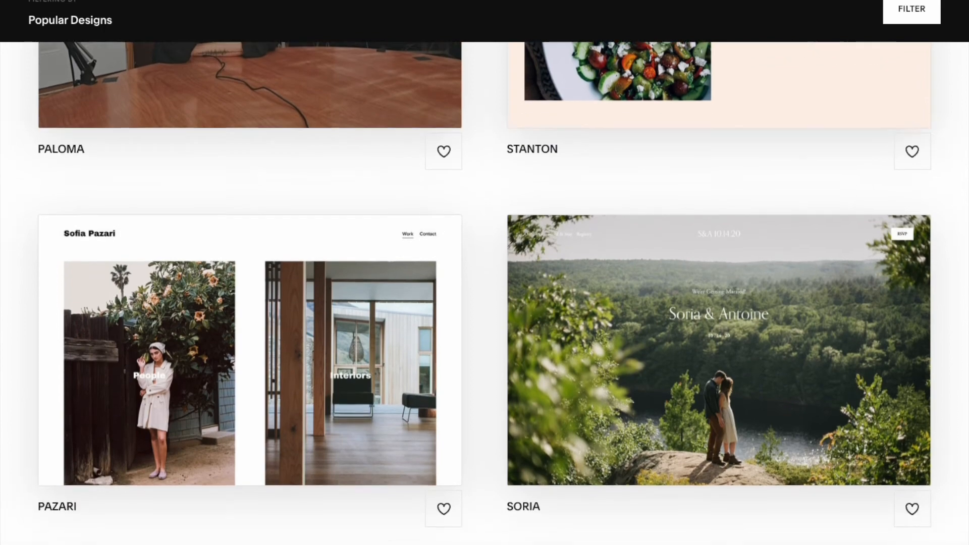
- Scroll the Popular Designs gallery to templates like Paloma, Stanton, Pazari and Soria
scroll(down, 3)
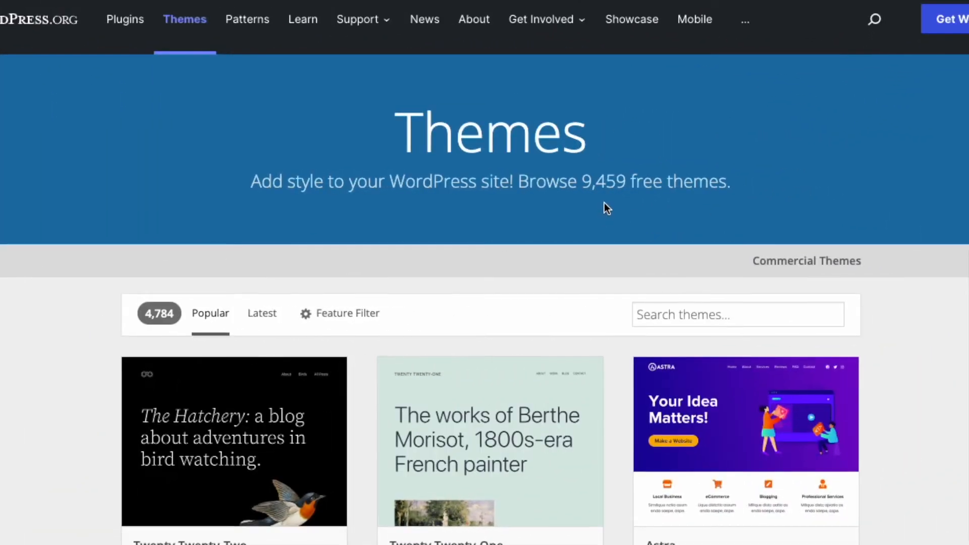
- Browse the free themes grid past Kadence, GeneratePress and Go to Inspiro and Twenty Sixteen
scroll(down, 3)
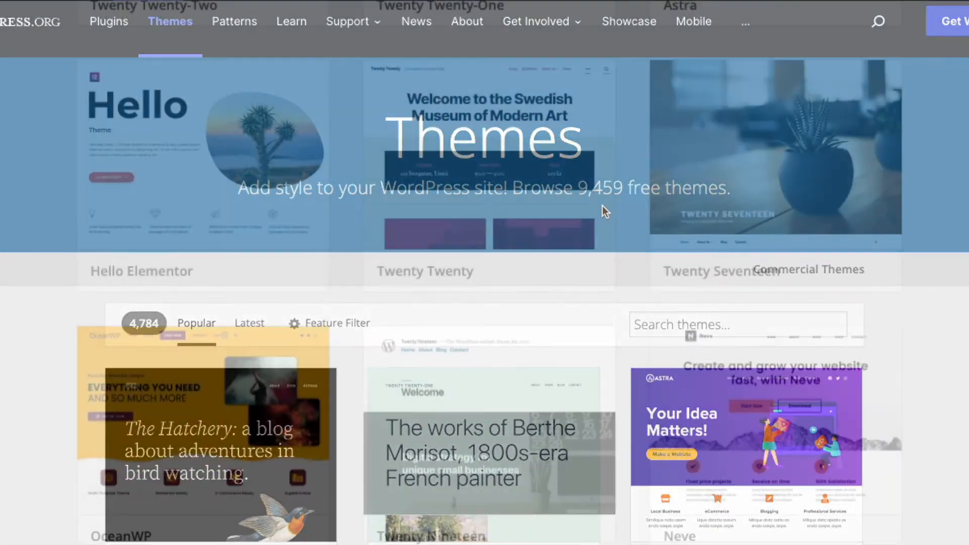
scroll(down, 3)
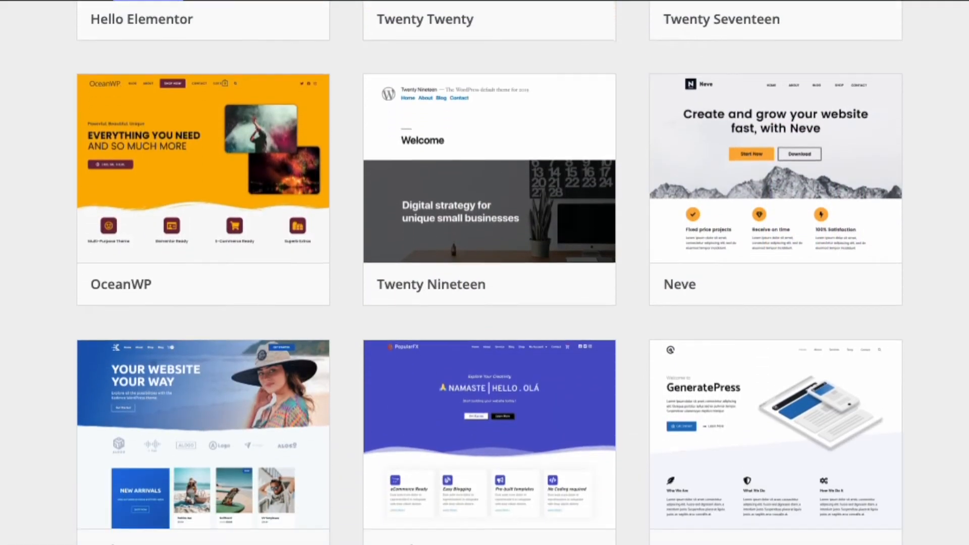
scroll(down, 3)
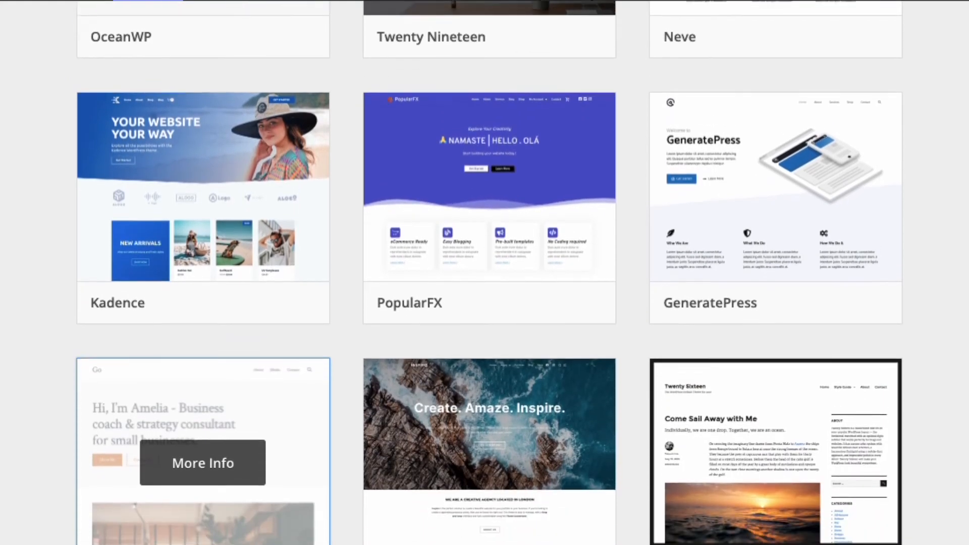
scroll(down, 3)
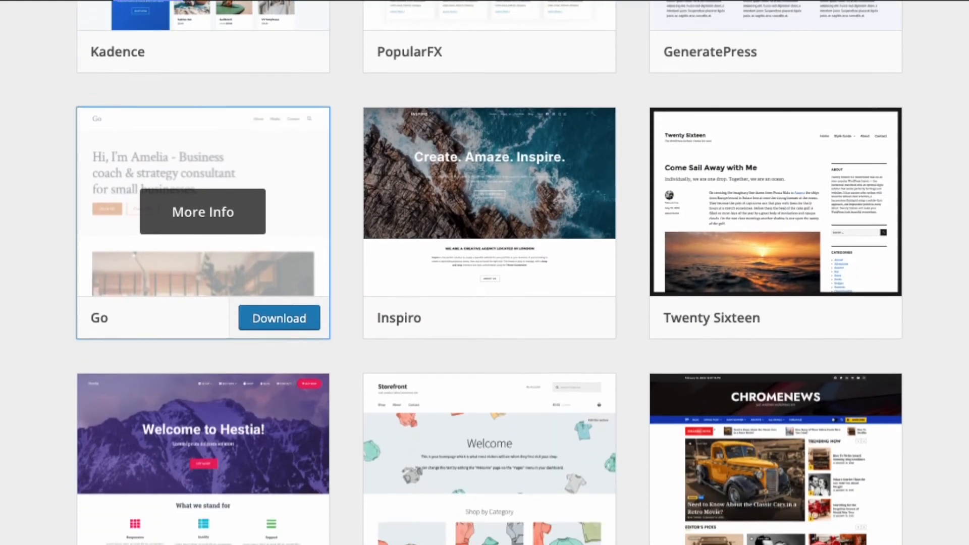
click(59, 50)
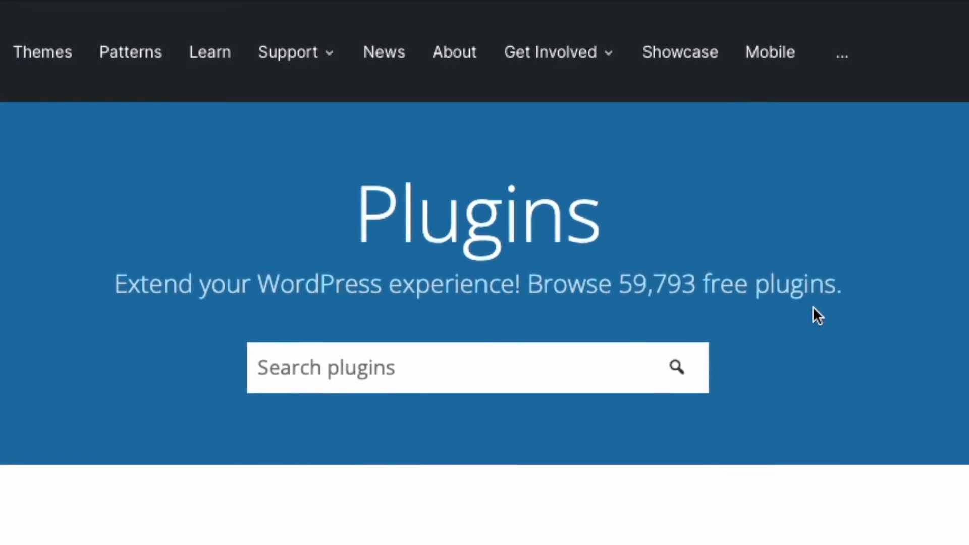
- Browse the plugin directory listings to the WP VR 360 Panorama and Virtual Tour Builder plugin
scroll(down, 3)
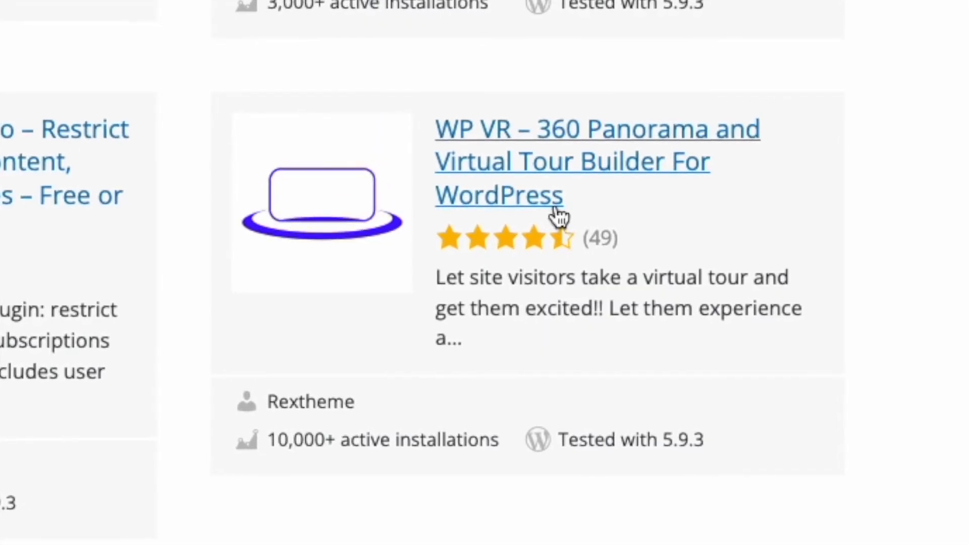
click(571, 161)
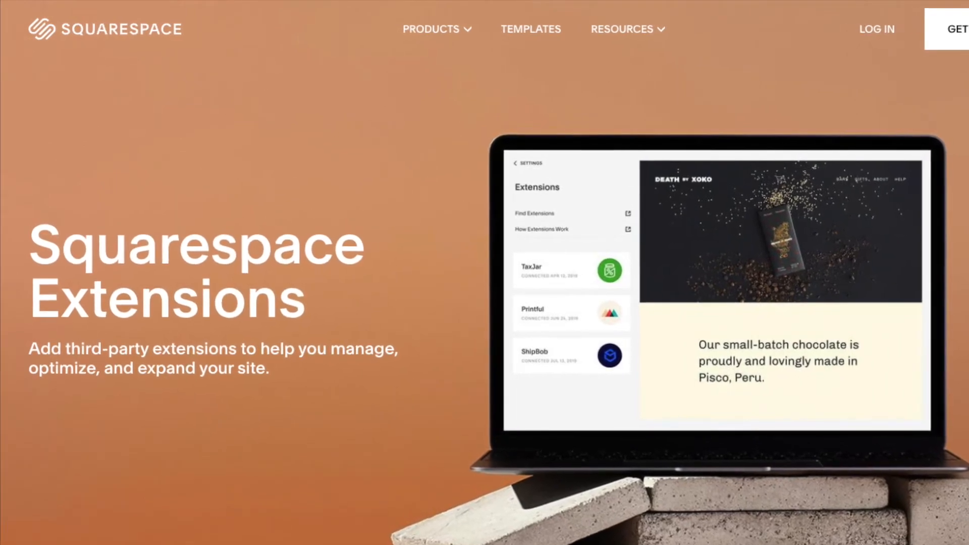
- Scroll the Extensions catalogue to integrations like ShipBob, Shippo, Spocket and Syncee
scroll(down, 3)
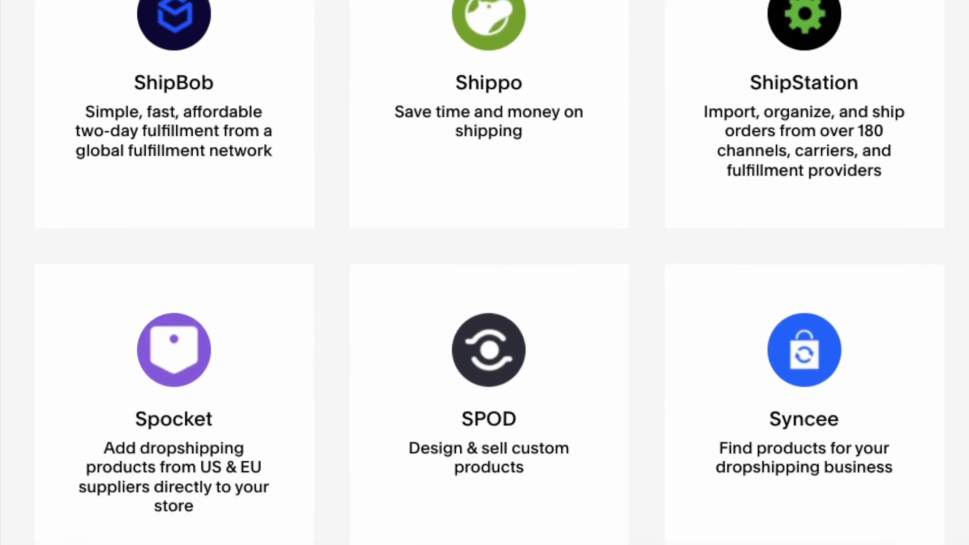
scroll(down, 3)
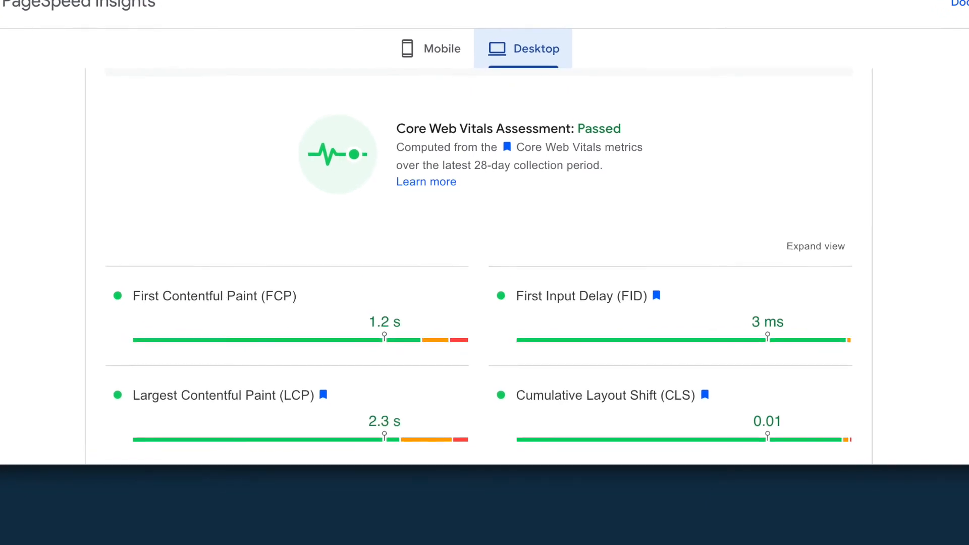
- Review the passed desktop Core Web Vitals results, then show the 'Lone wolf marketing tactics for 2022' post in mobile preview
scroll(down, 3)
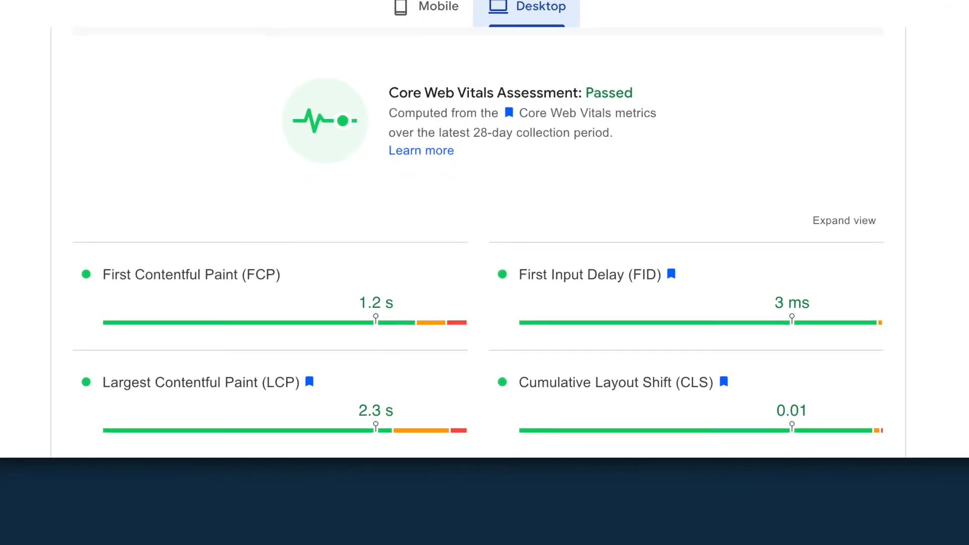
scroll(down, 3)
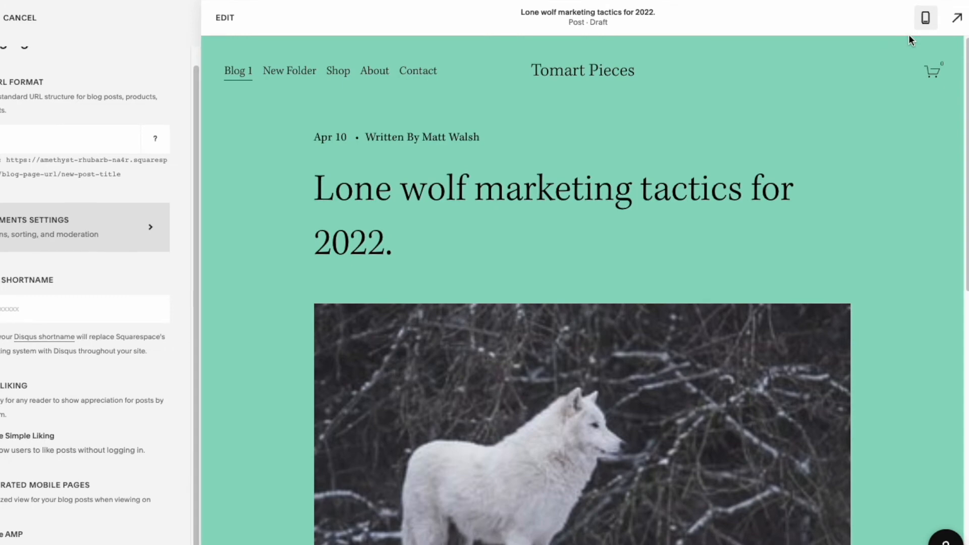
click(926, 18)
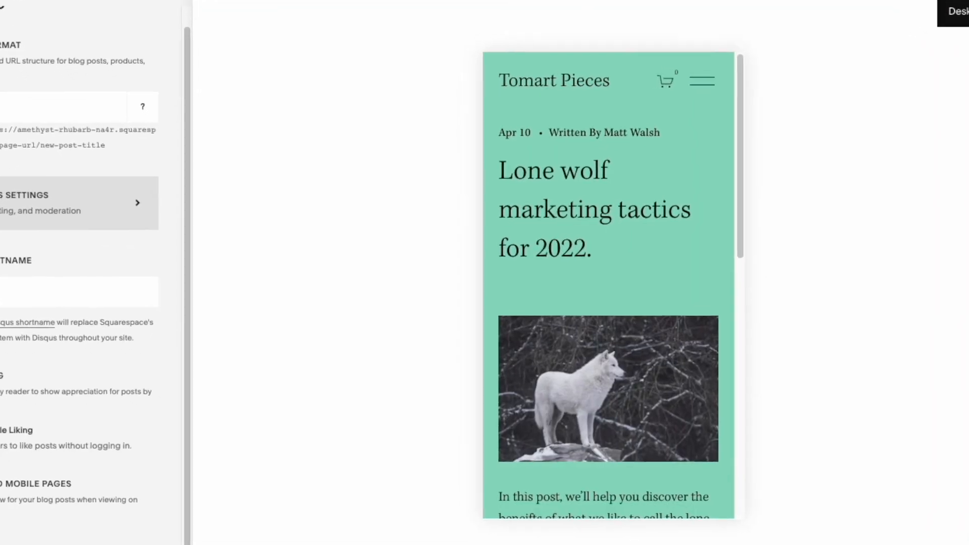